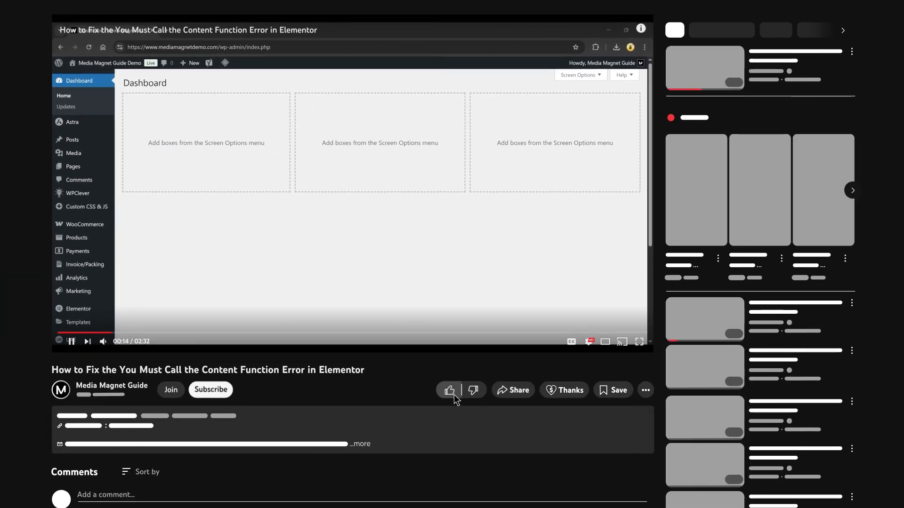
# Like the Elementor error tutorial, subscribe to its channel, and make the video fullscreen.
pyautogui.click(209, 390)
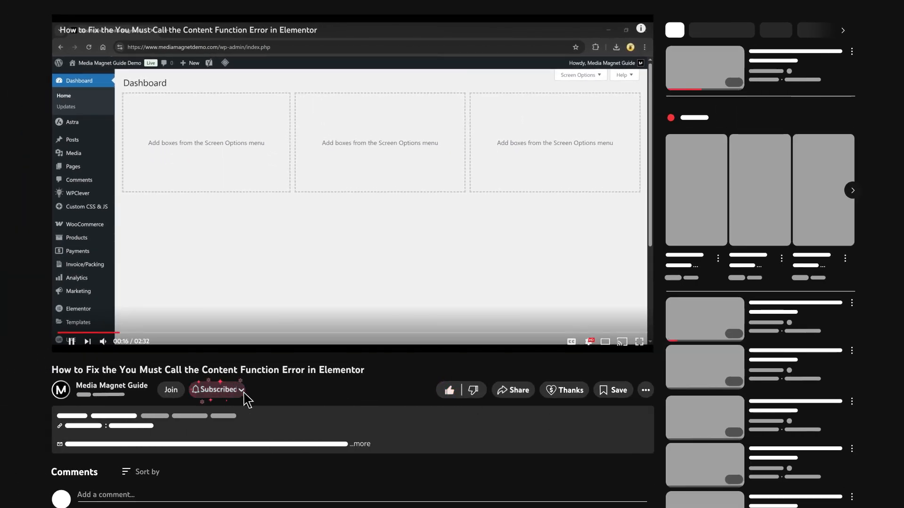
pyautogui.click(217, 390)
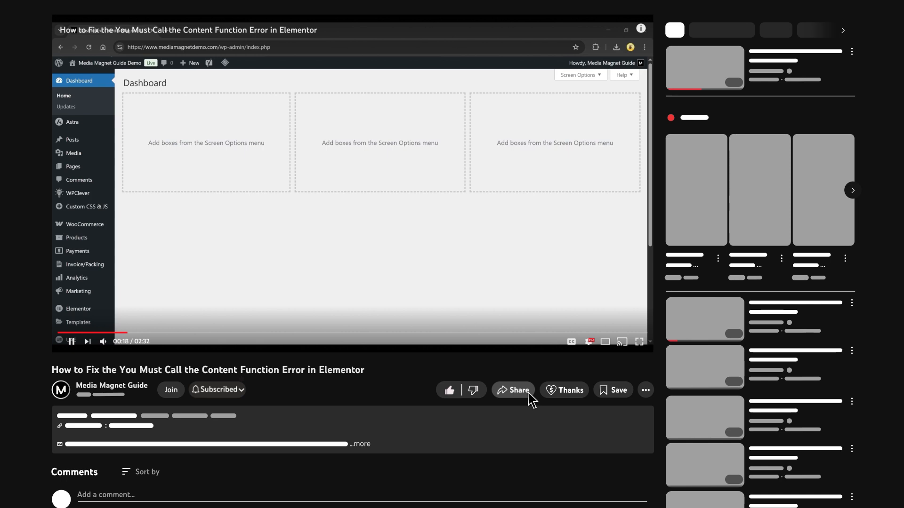
pyautogui.moveTo(634, 356)
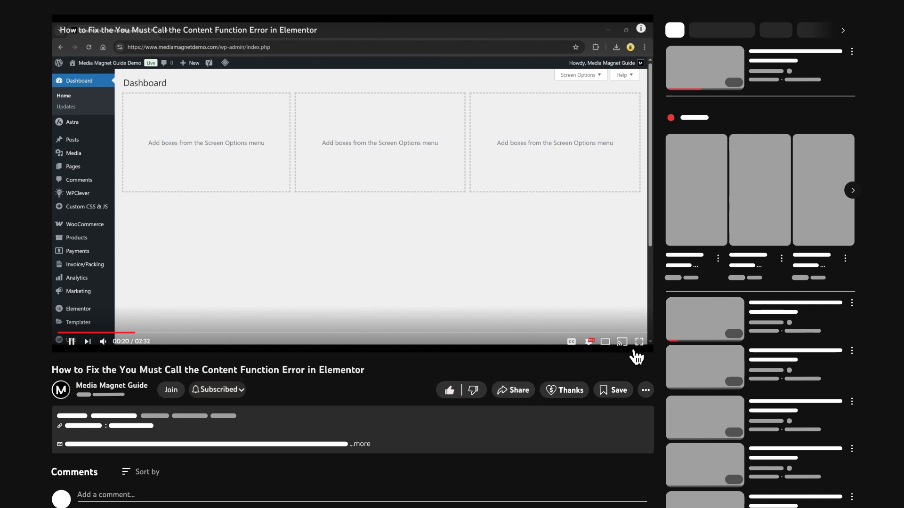
pyautogui.click(638, 341)
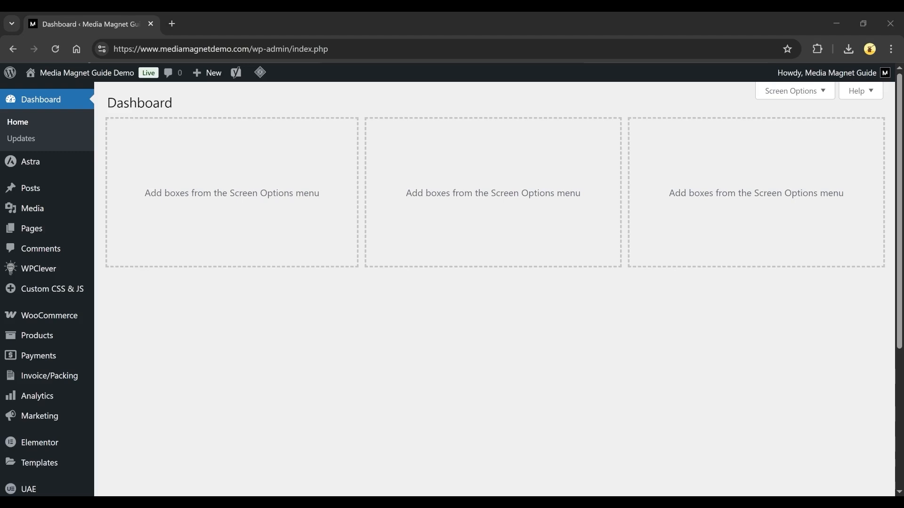
# Re-save the Permalinks settings, keeping the Post name structure unchanged.
pyautogui.scroll(-3)
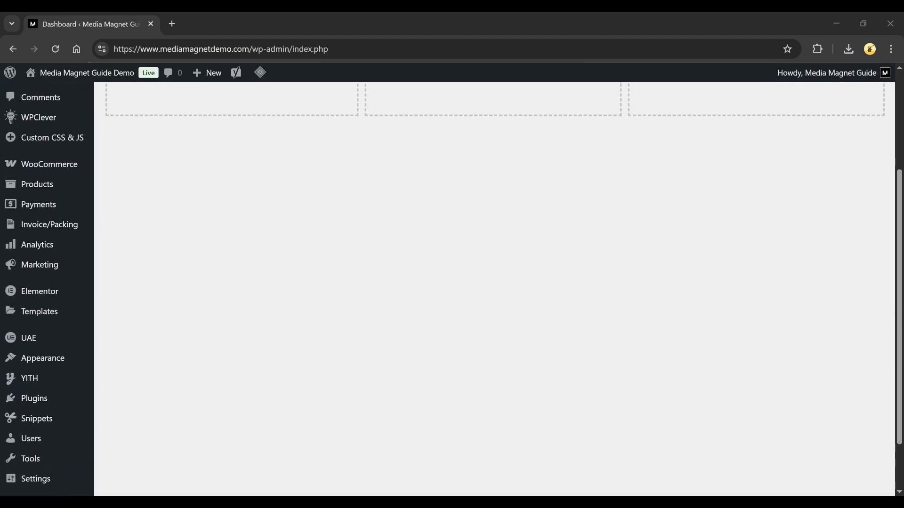
pyautogui.scroll(-3)
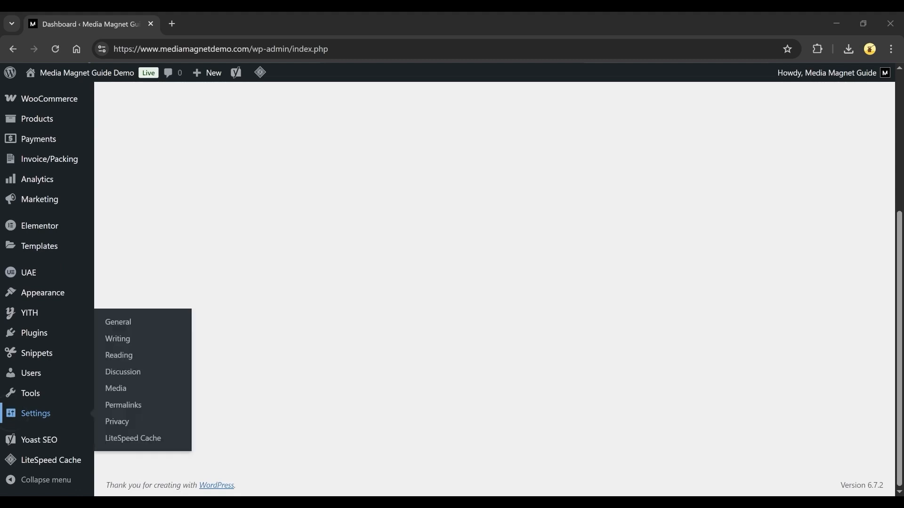
pyautogui.click(123, 408)
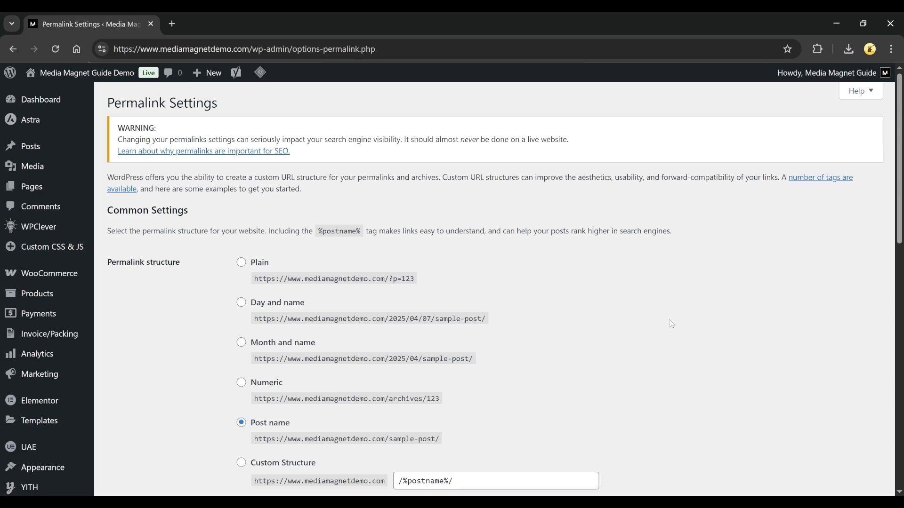
pyautogui.scroll(-3)
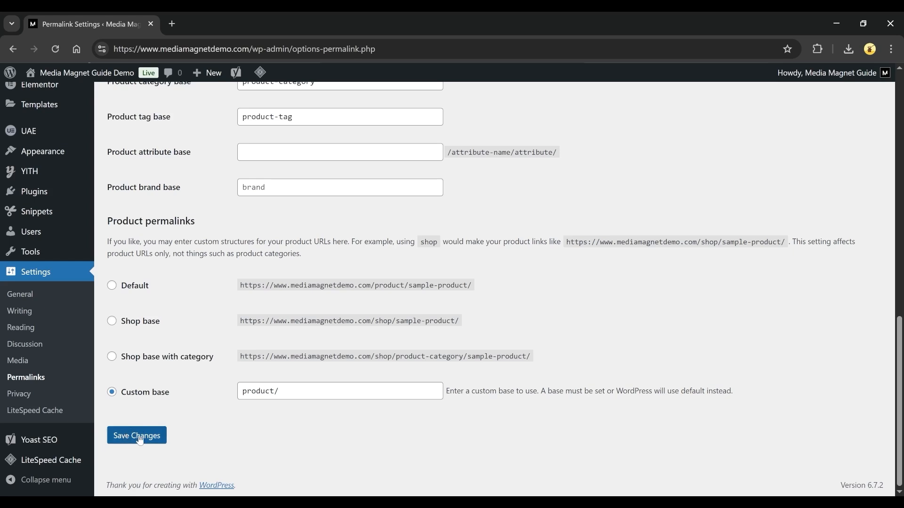
pyautogui.click(137, 434)
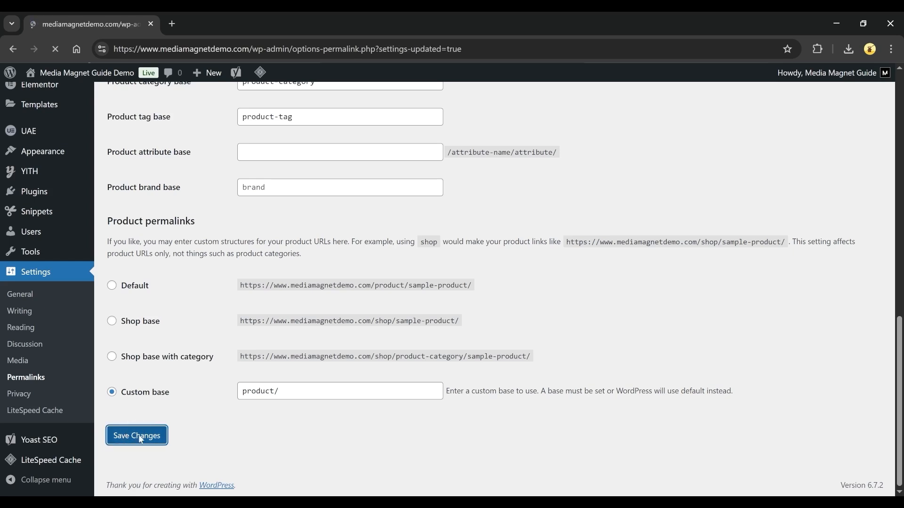
pyautogui.click(136, 434)
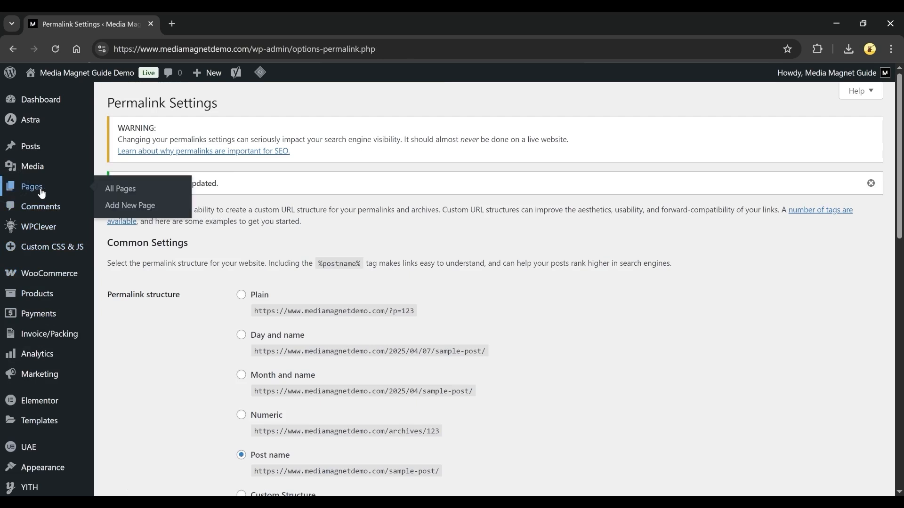
# Open the Error page's editor from the All Pages list.
pyautogui.click(121, 188)
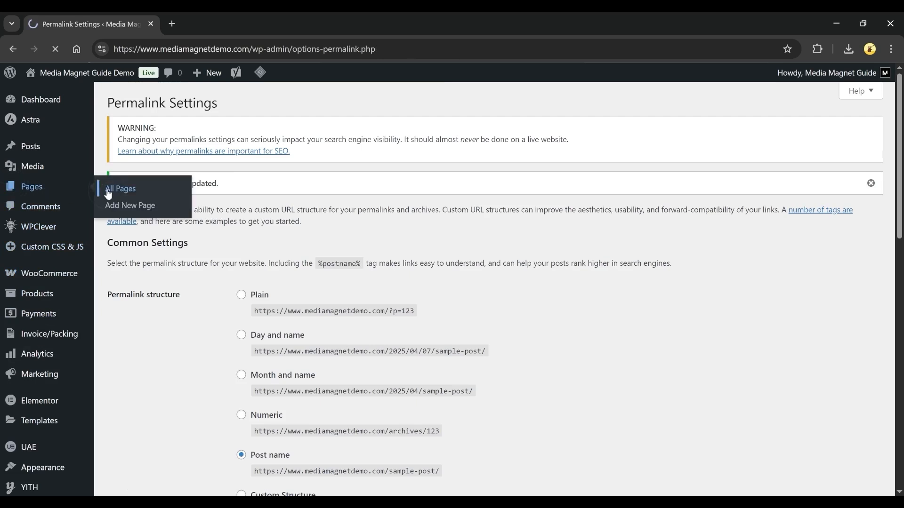
pyautogui.click(120, 188)
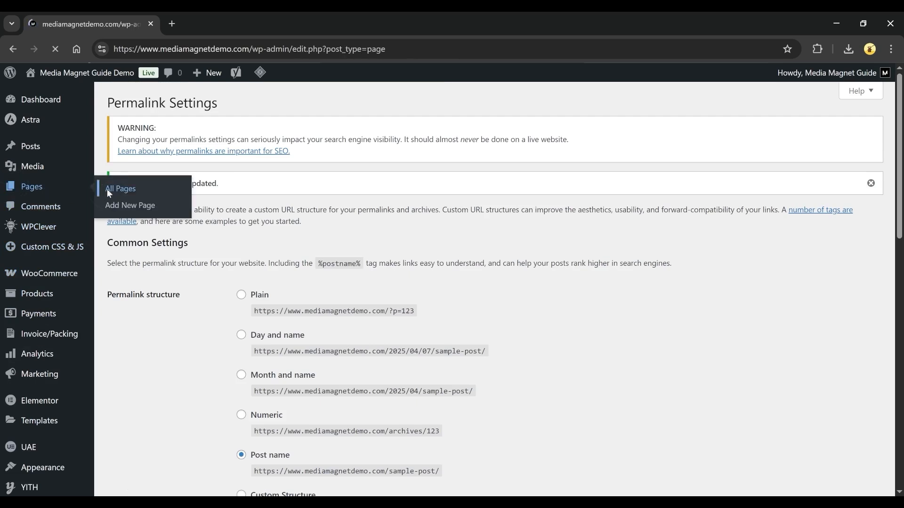
pyautogui.click(120, 188)
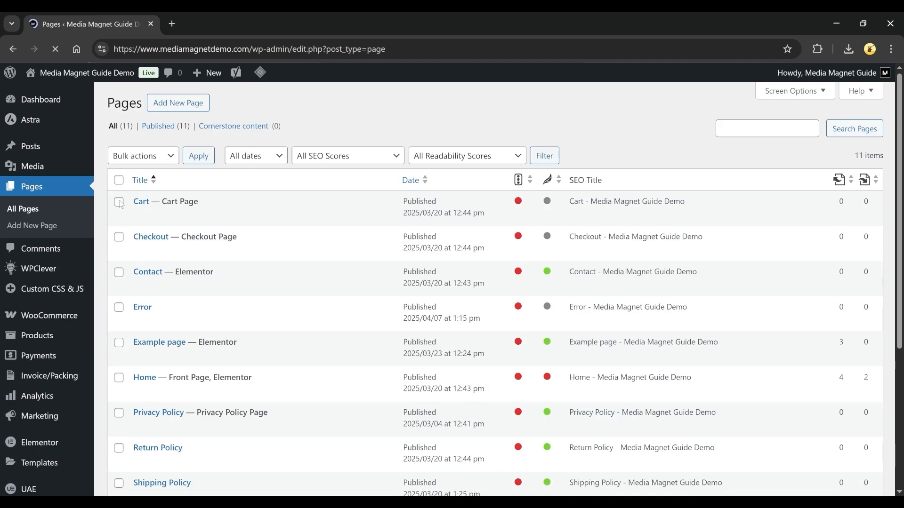
pyautogui.moveTo(142, 313)
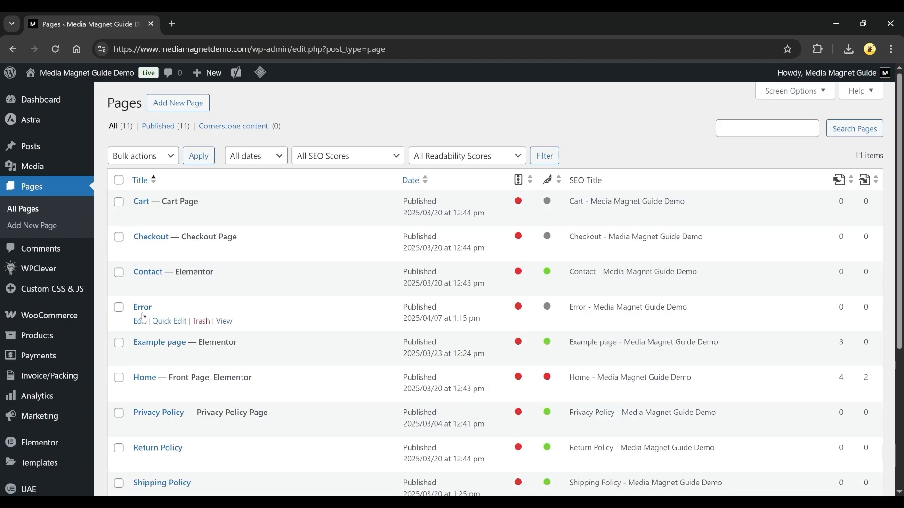
pyautogui.click(138, 321)
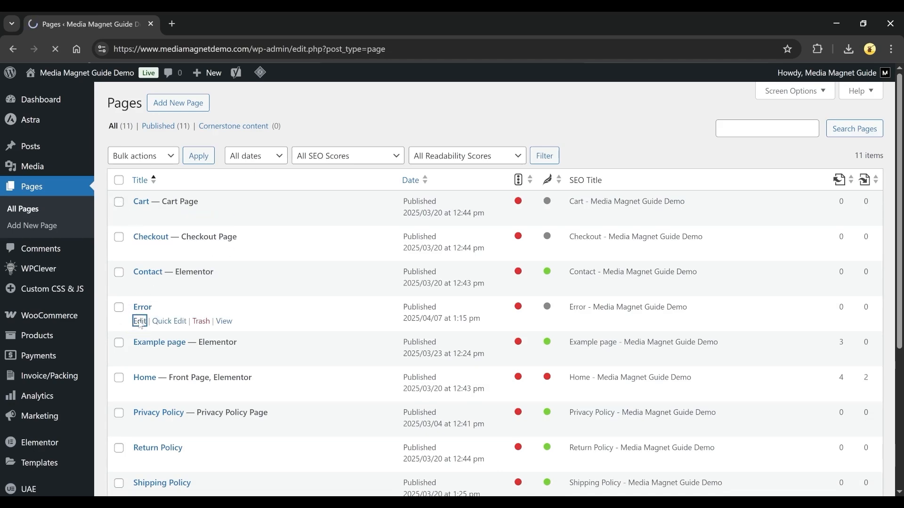
pyautogui.click(139, 321)
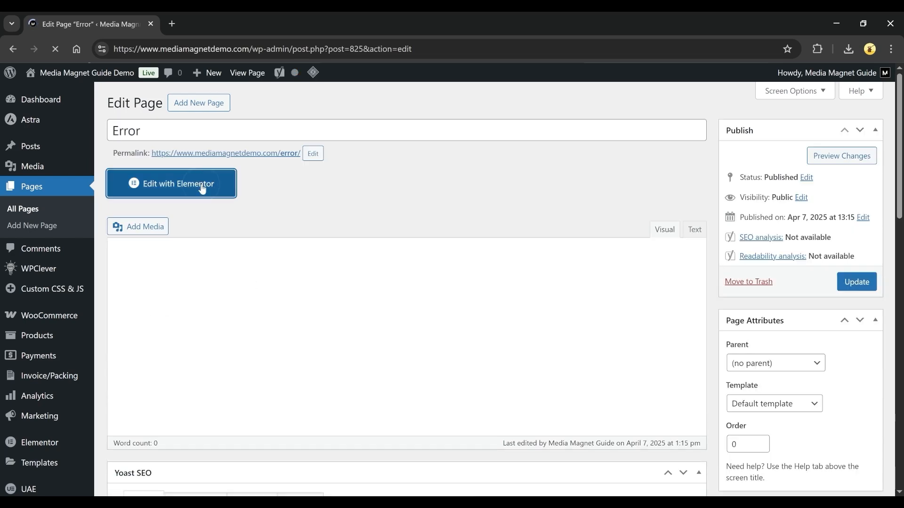
# Load the Error page in Elementor and bring up the builder's main menu.
pyautogui.click(171, 183)
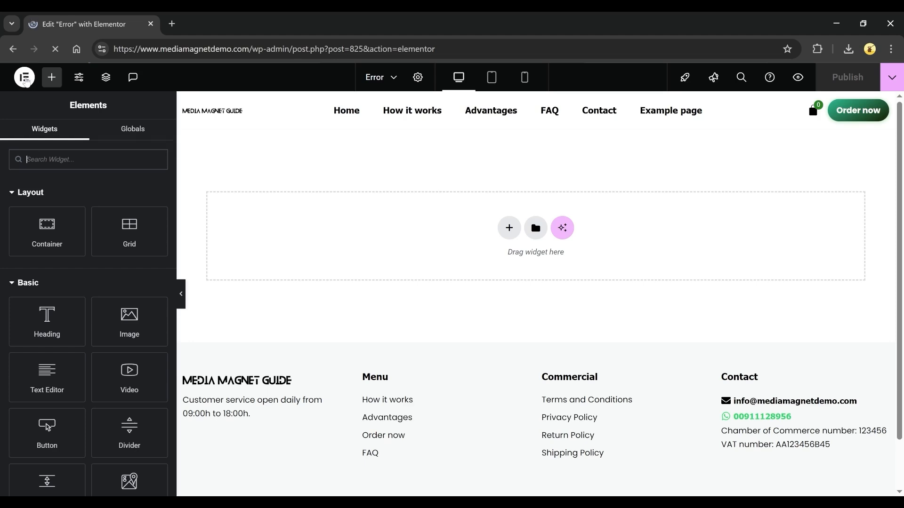
pyautogui.click(24, 77)
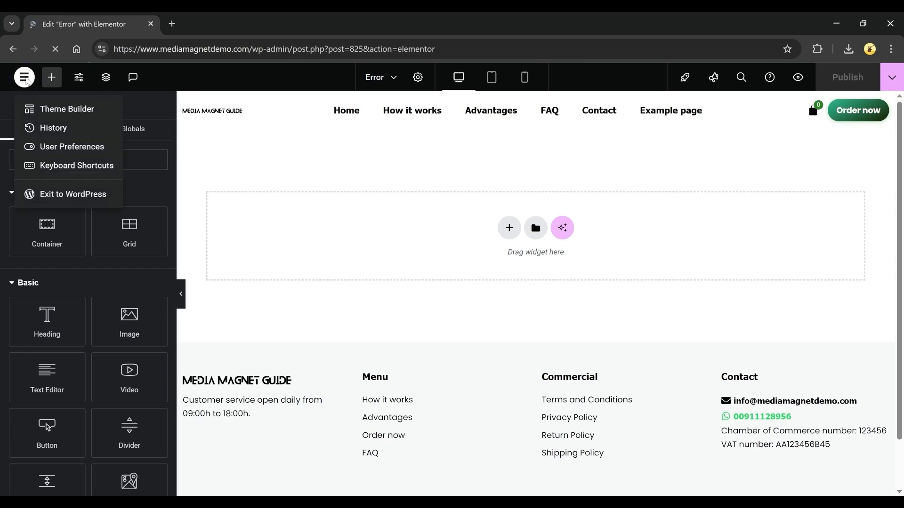
pyautogui.moveTo(46, 149)
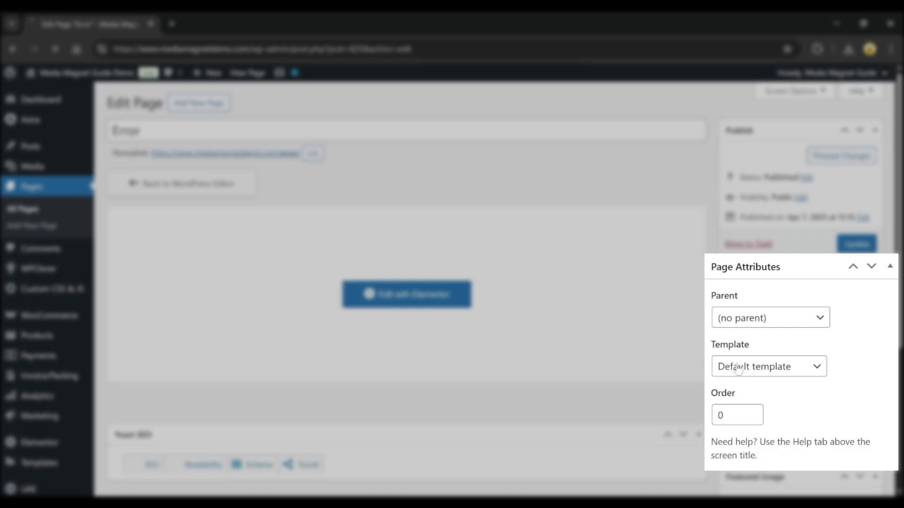
# Set the Error page template to Elementor Full Width and update the page.
pyautogui.scroll(-3)
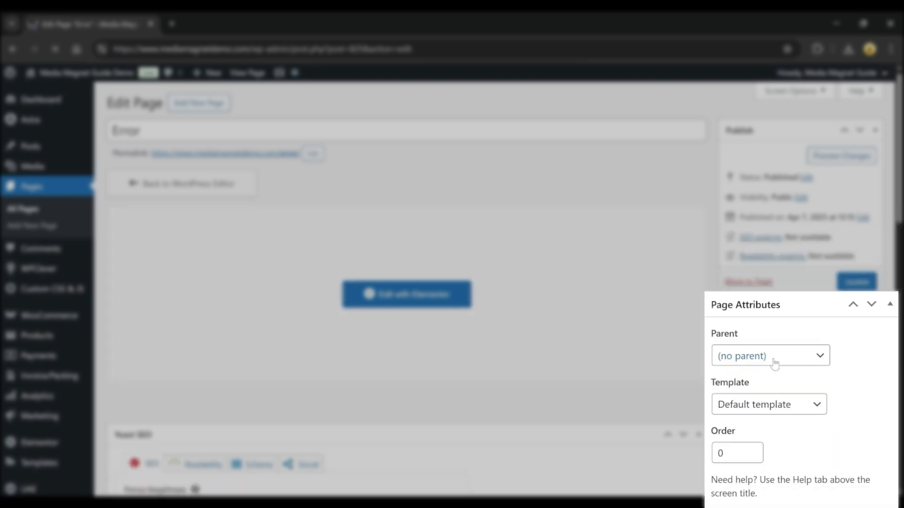
pyautogui.click(768, 403)
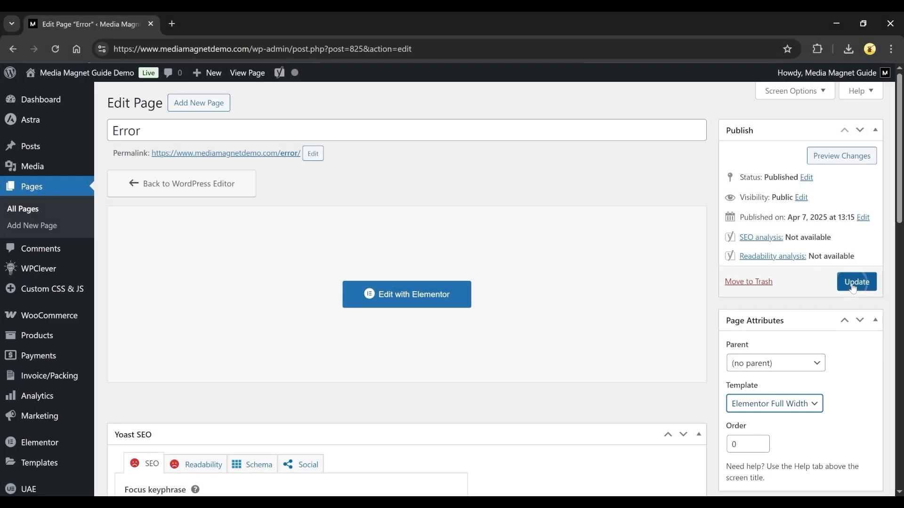
pyautogui.click(855, 282)
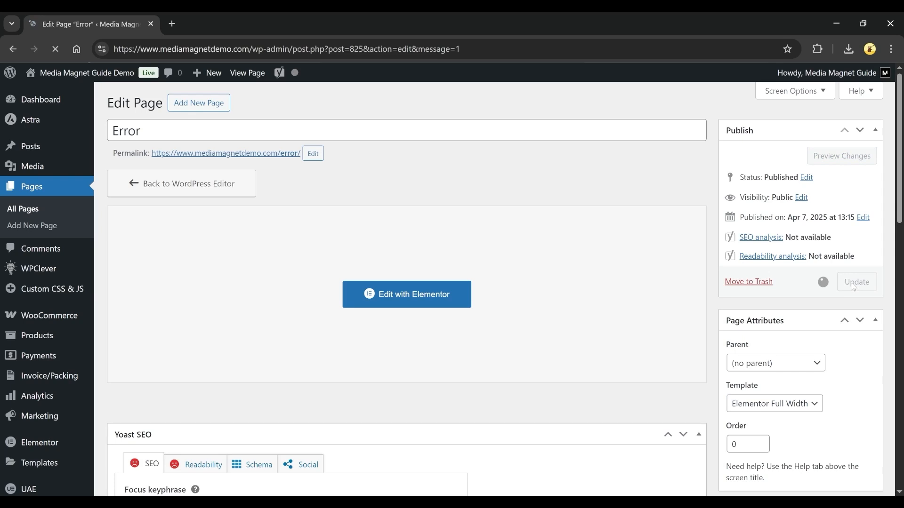
pyautogui.click(856, 282)
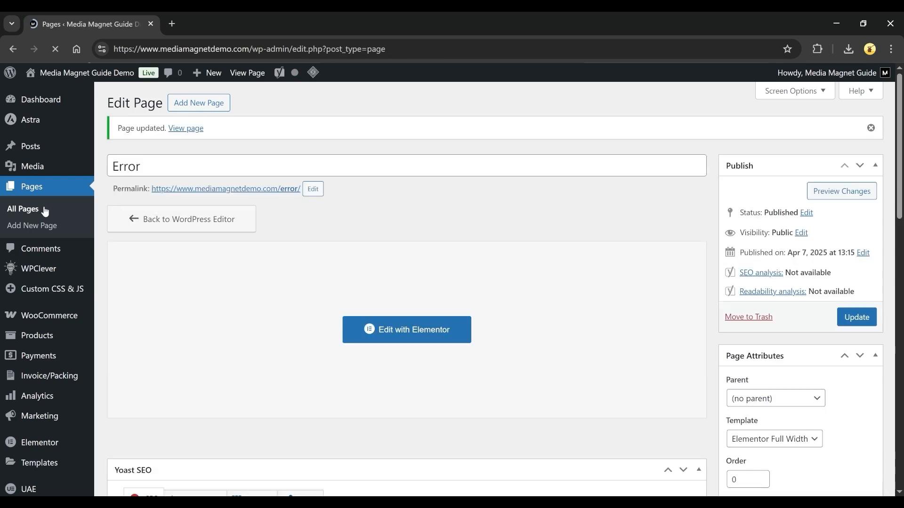
# Open Quick Edit for the Error page to view its slug and template.
pyautogui.click(23, 208)
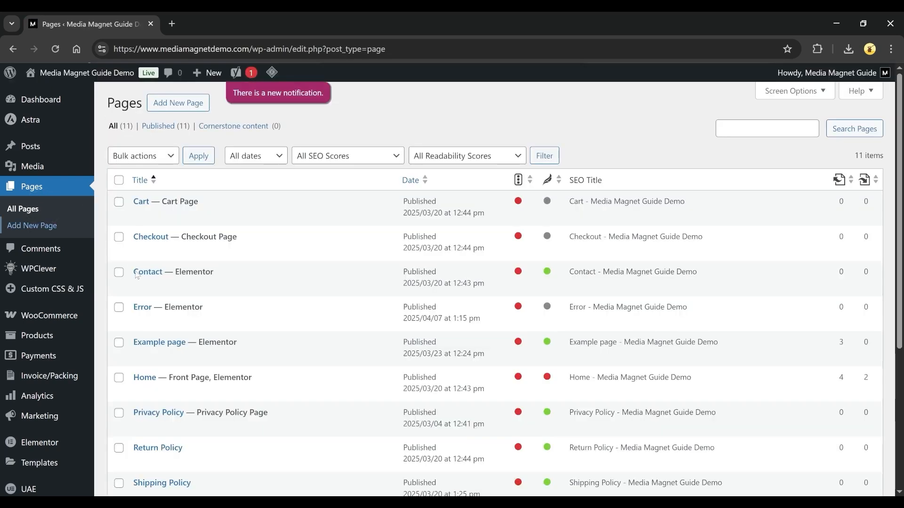
pyautogui.moveTo(167, 307)
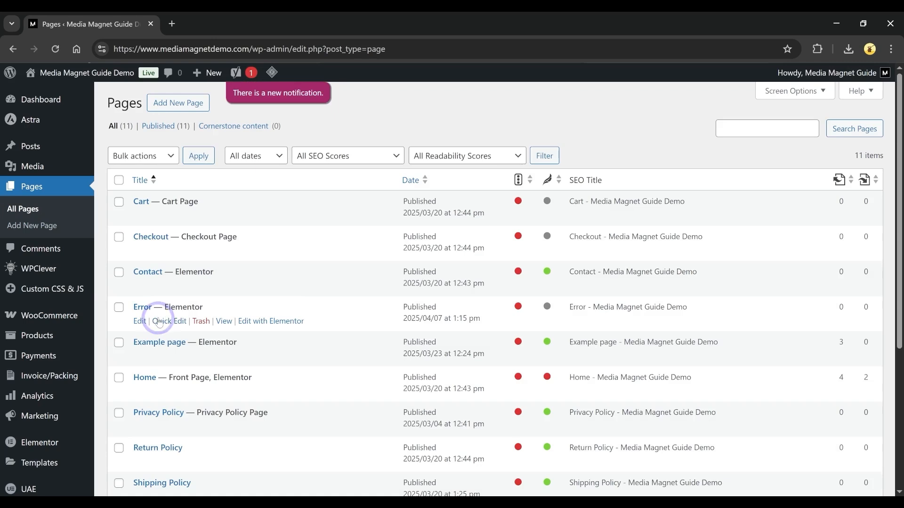
pyautogui.click(162, 321)
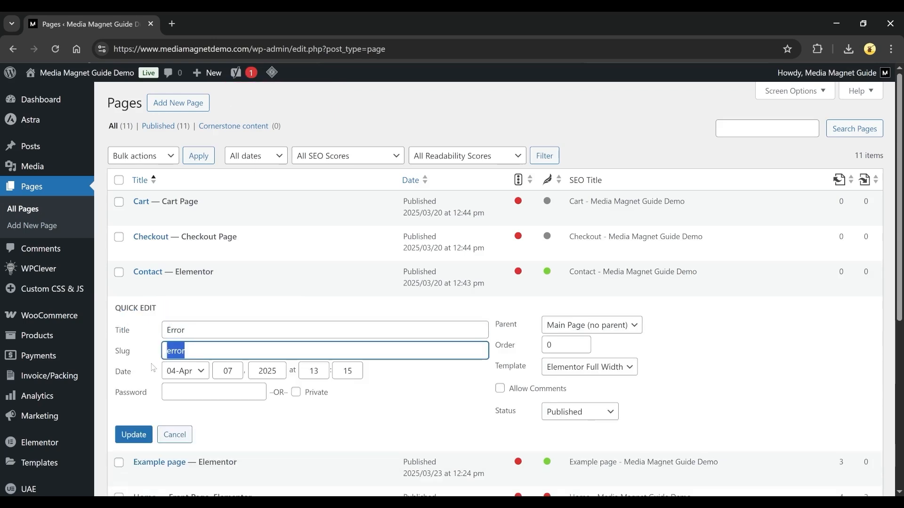
pyautogui.moveTo(82, 222)
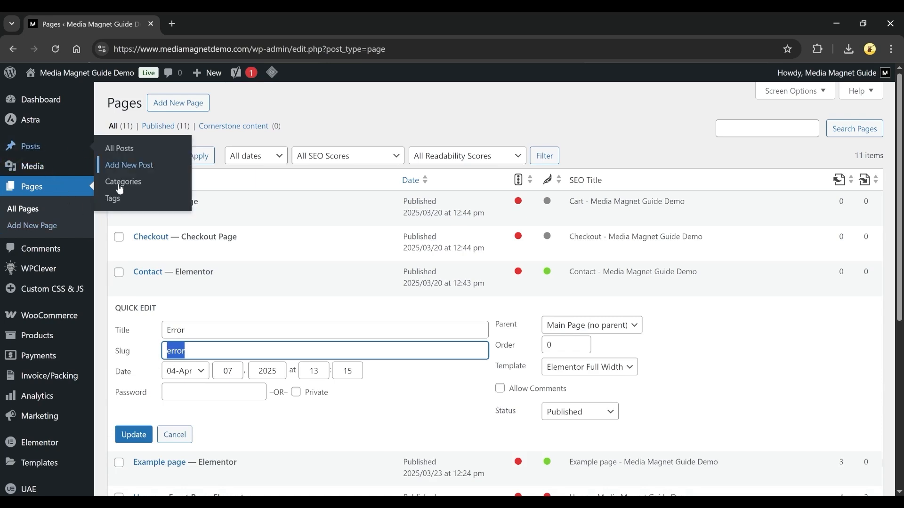
# Quick-edit the Error category, changing its slug from error to error-posts.
pyautogui.click(123, 182)
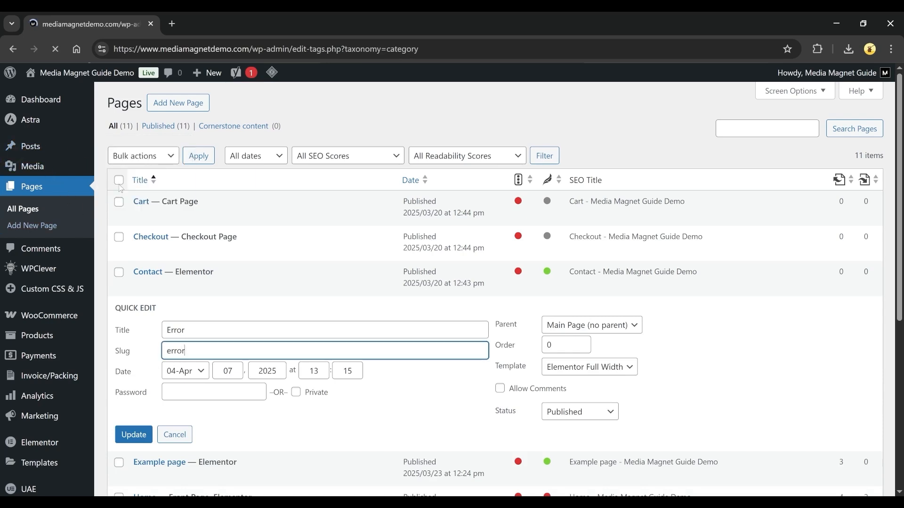
pyautogui.click(25, 202)
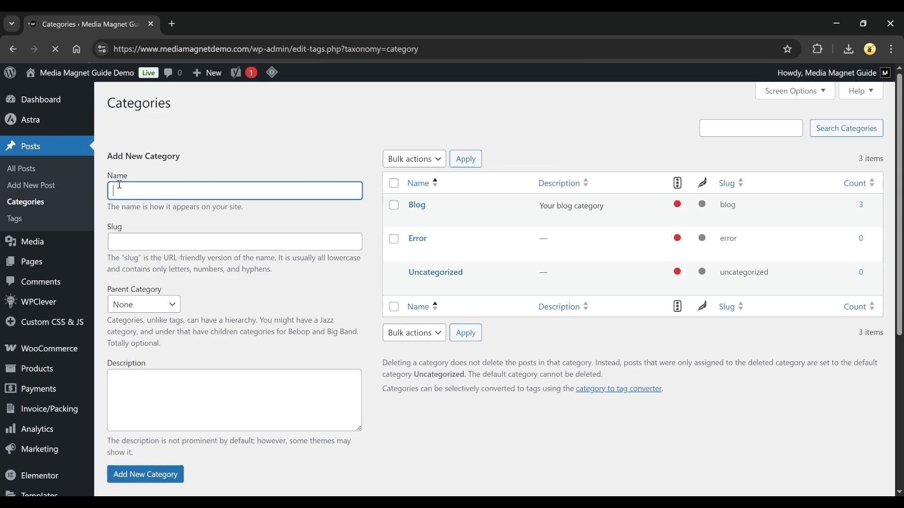
pyautogui.moveTo(435, 254)
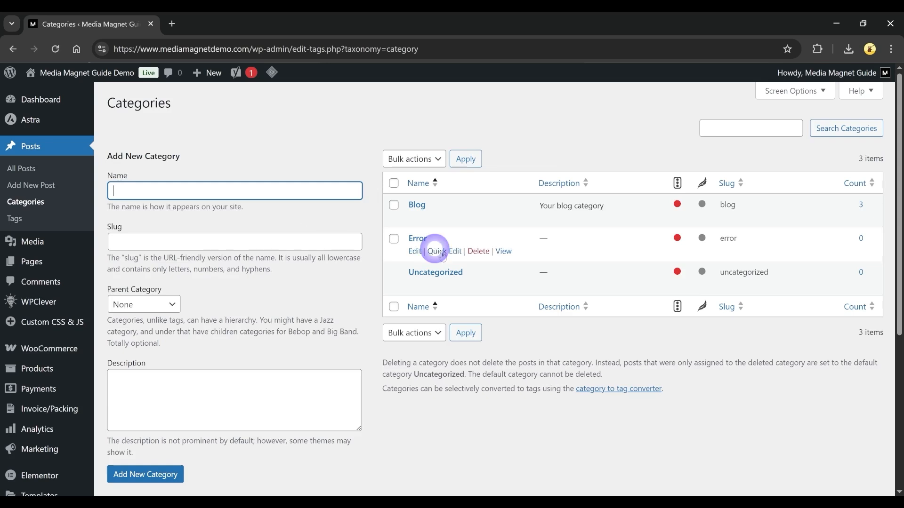
pyautogui.click(442, 251)
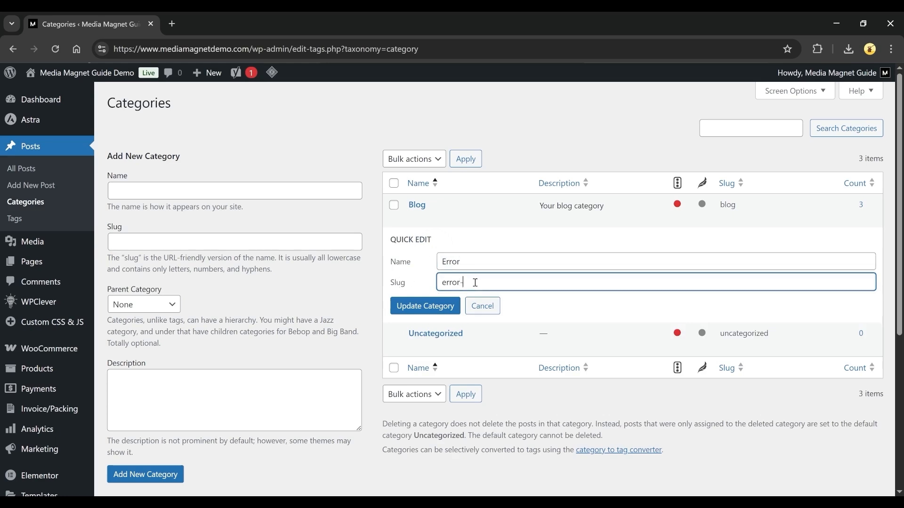
pyautogui.write('posts')
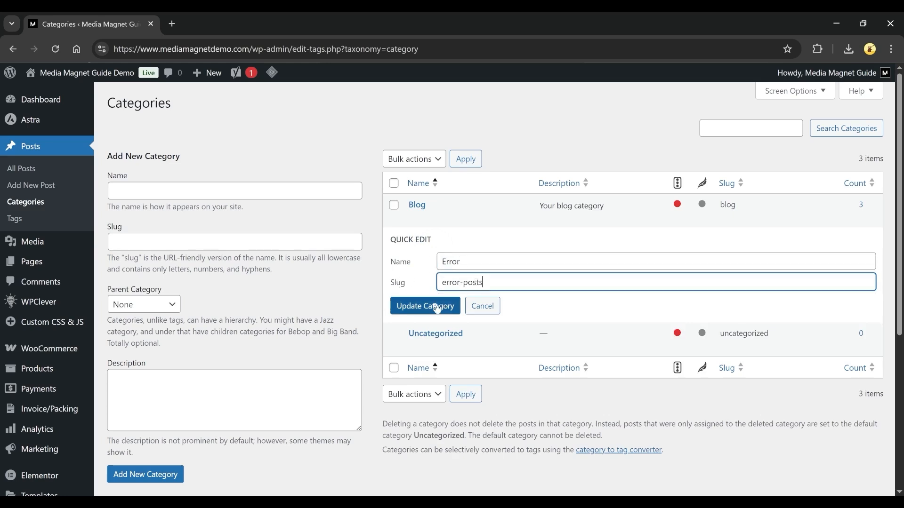
pyautogui.click(424, 306)
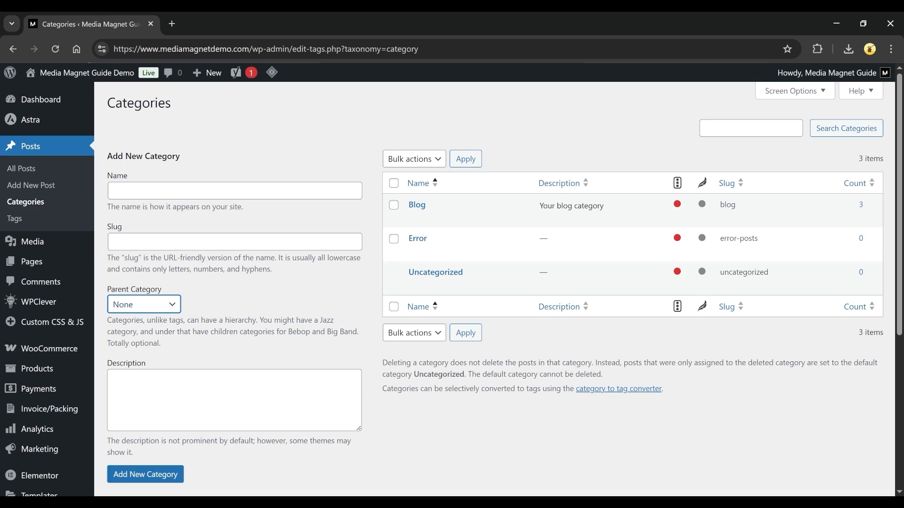
pyautogui.moveTo(787, 442)
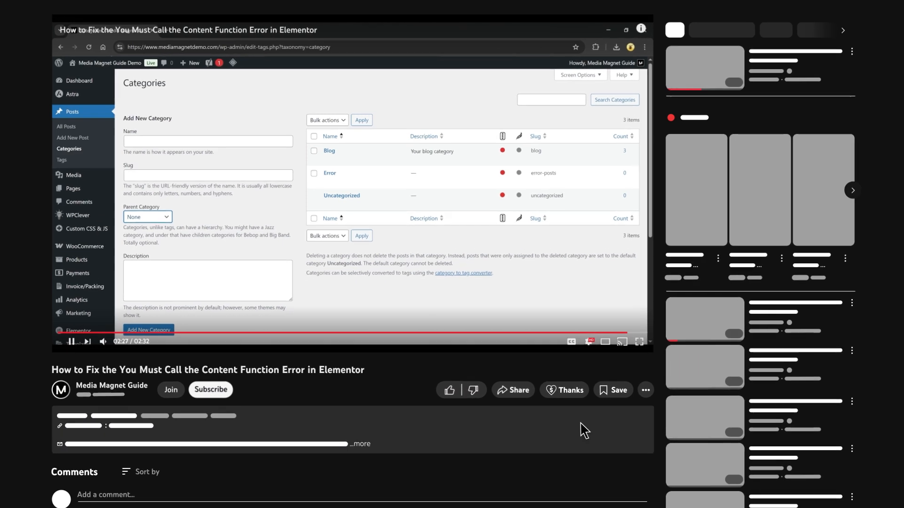
# Subscribe to the Elementor error tutorial's YouTube channel.
pyautogui.click(210, 390)
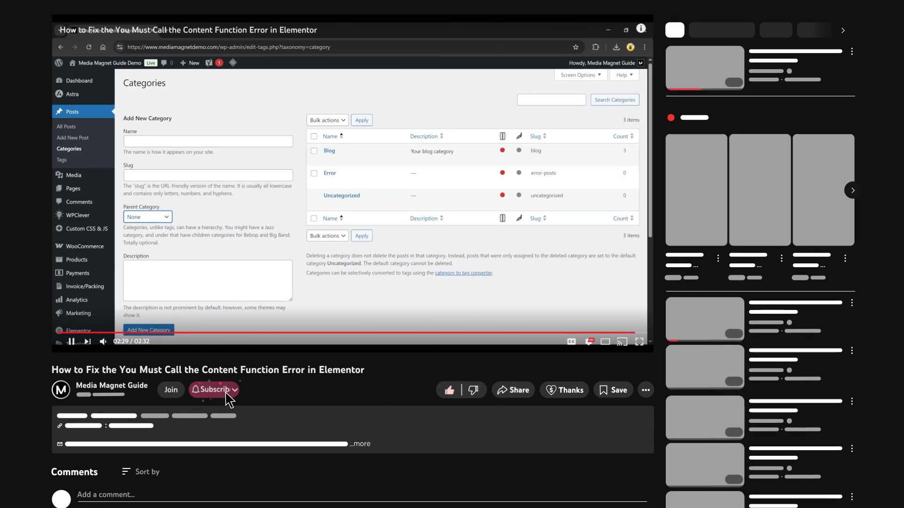